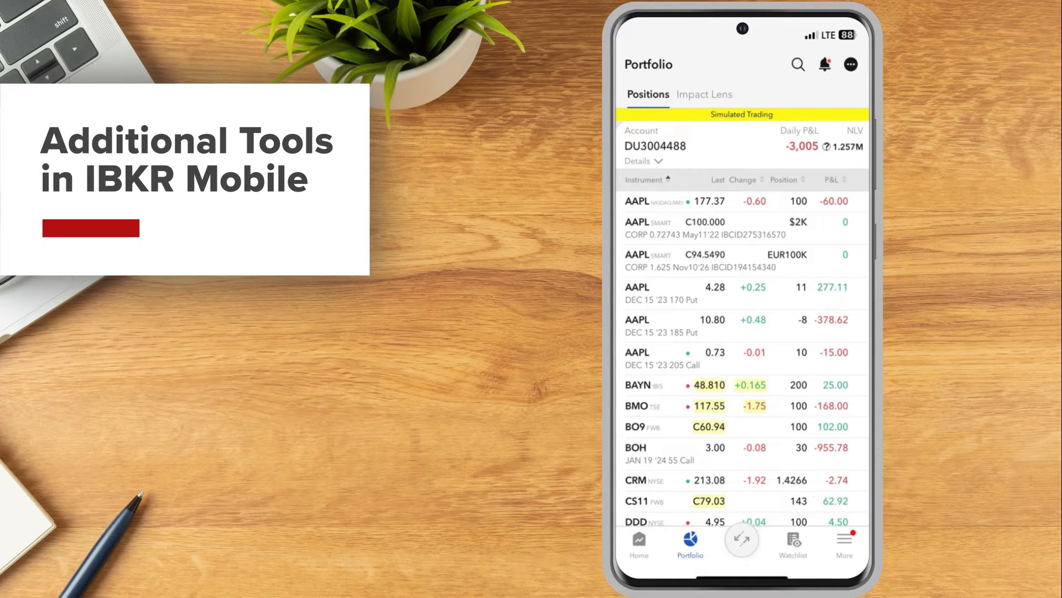
Open the More menu of account tools from the portfolio view.
{"action": "left_click", "coordinate": [843, 542]}
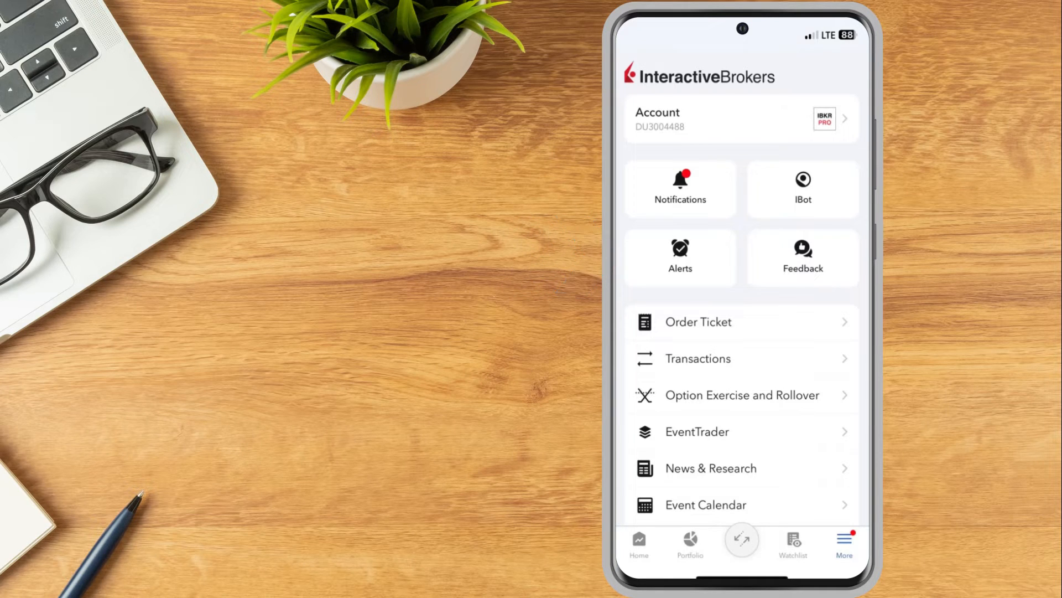
Start a new alert from the Alerts list and begin setting its condition.
{"action": "left_click", "coordinate": [680, 257]}
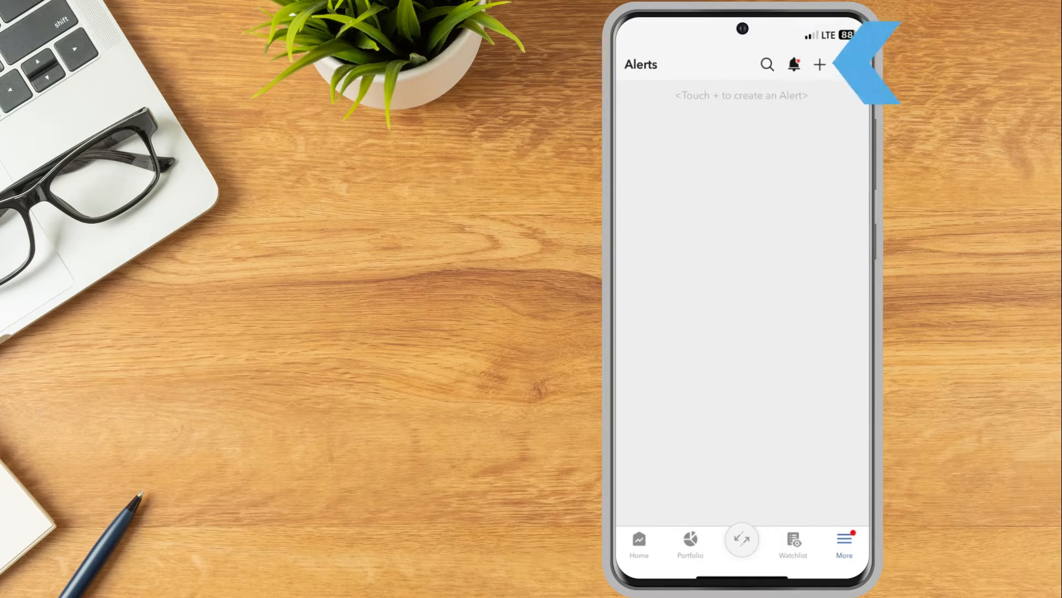
{"action": "left_click", "coordinate": [818, 64]}
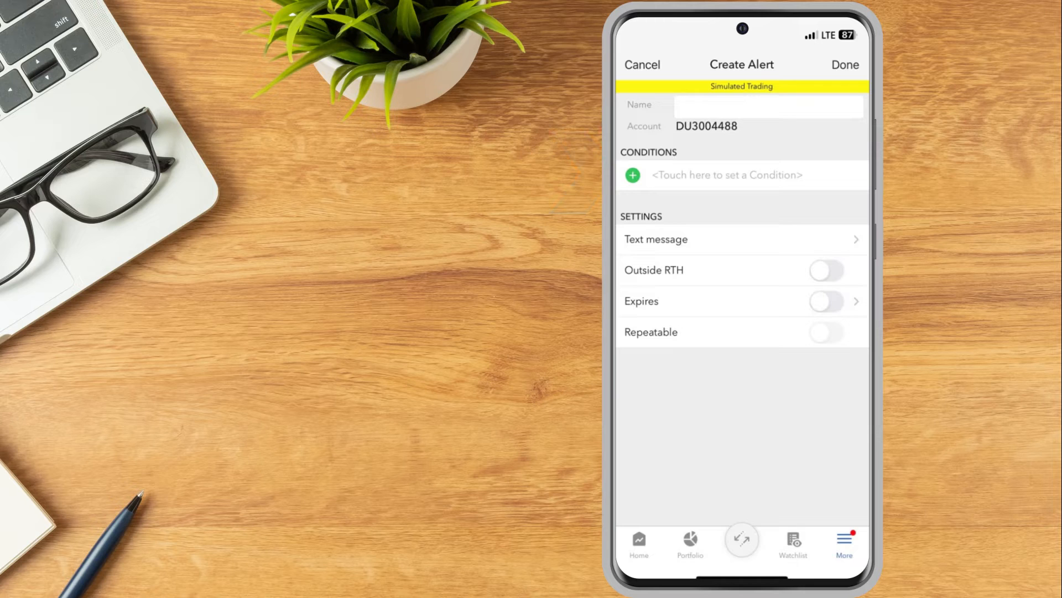
{"action": "left_click", "coordinate": [729, 175]}
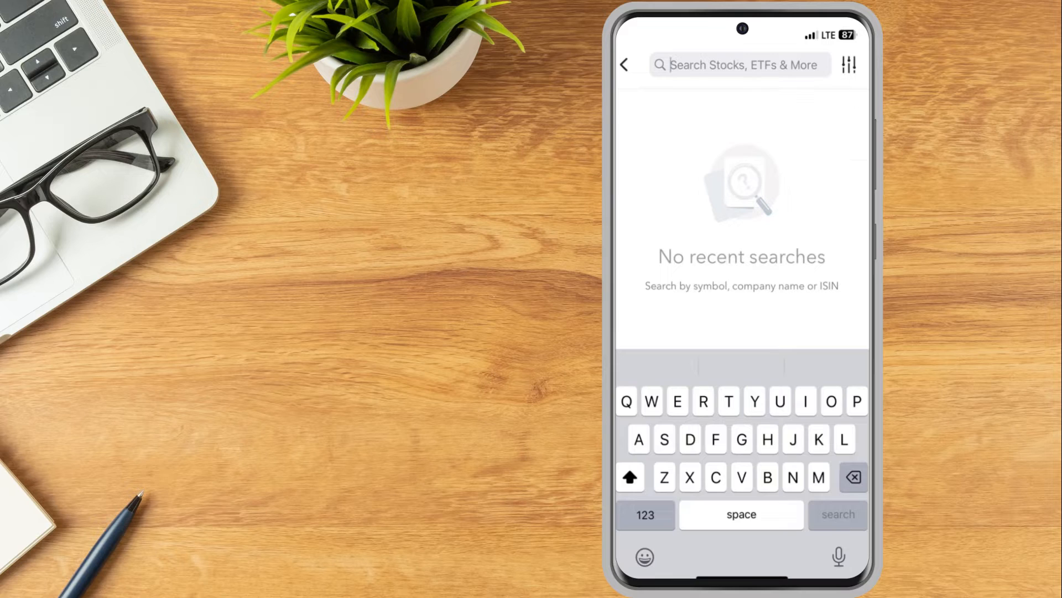
Search SPY for the condition and choose the at-or-below (<=) price operator.
{"action": "type", "text": "SPY"}
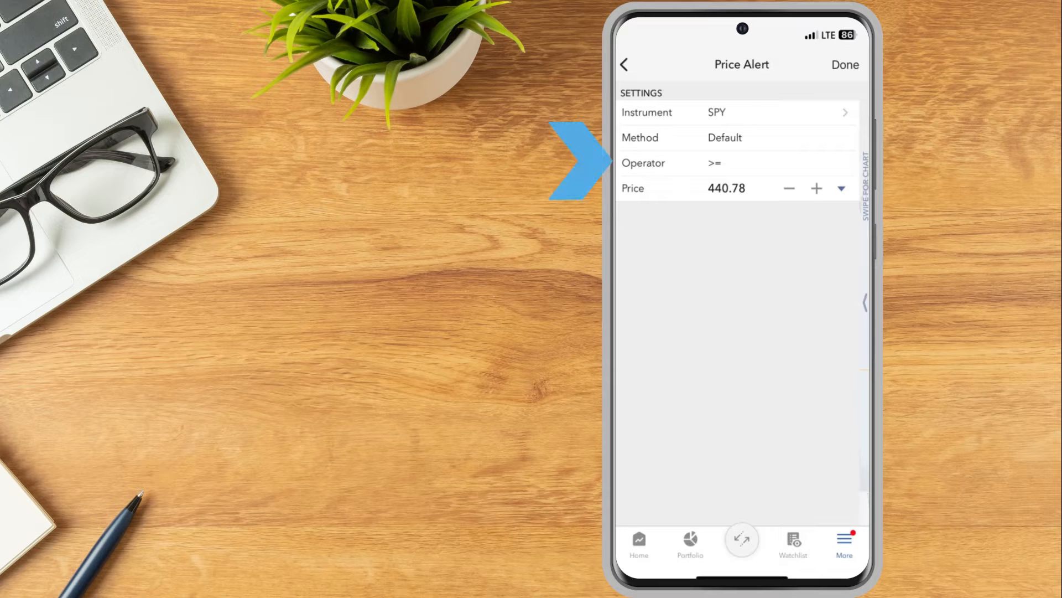
{"action": "left_click", "coordinate": [715, 163]}
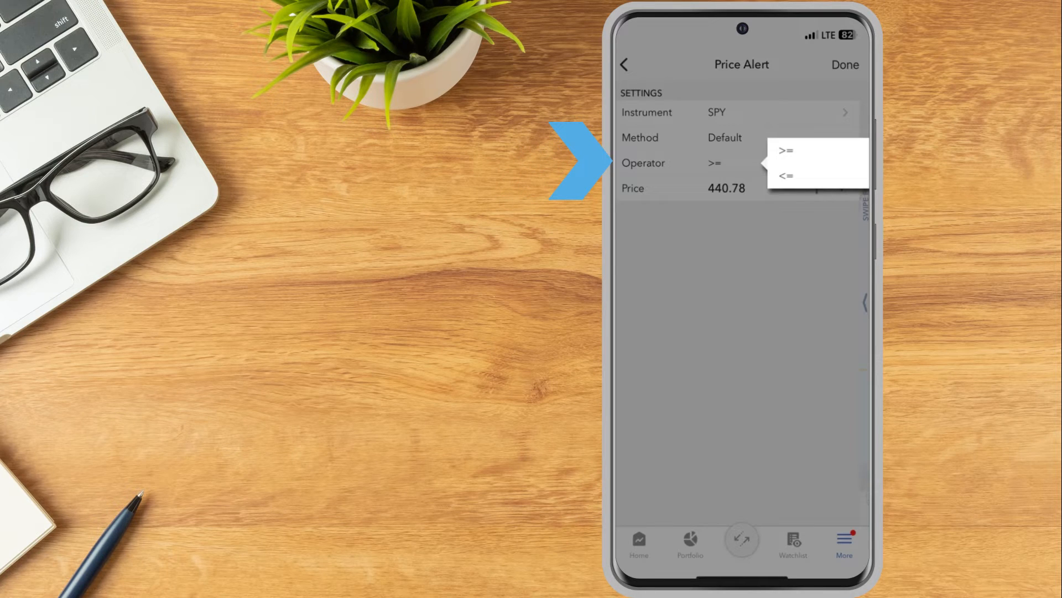
{"action": "left_click", "coordinate": [788, 175]}
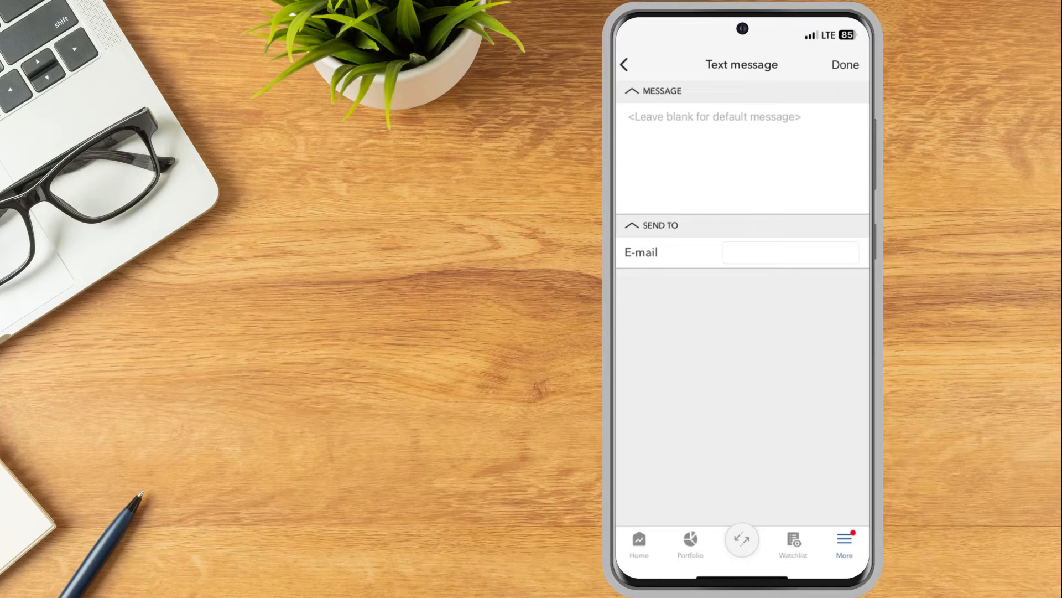
Enable Outside RTH triggering on the SPY alert and save it.
{"action": "left_click", "coordinate": [624, 63]}
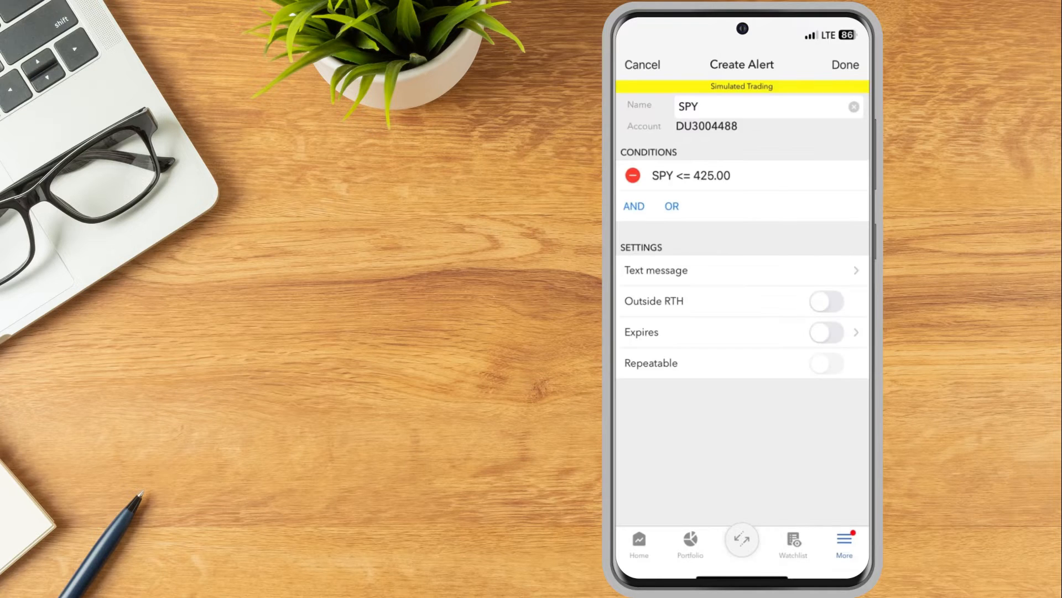
{"action": "left_click", "coordinate": [827, 301]}
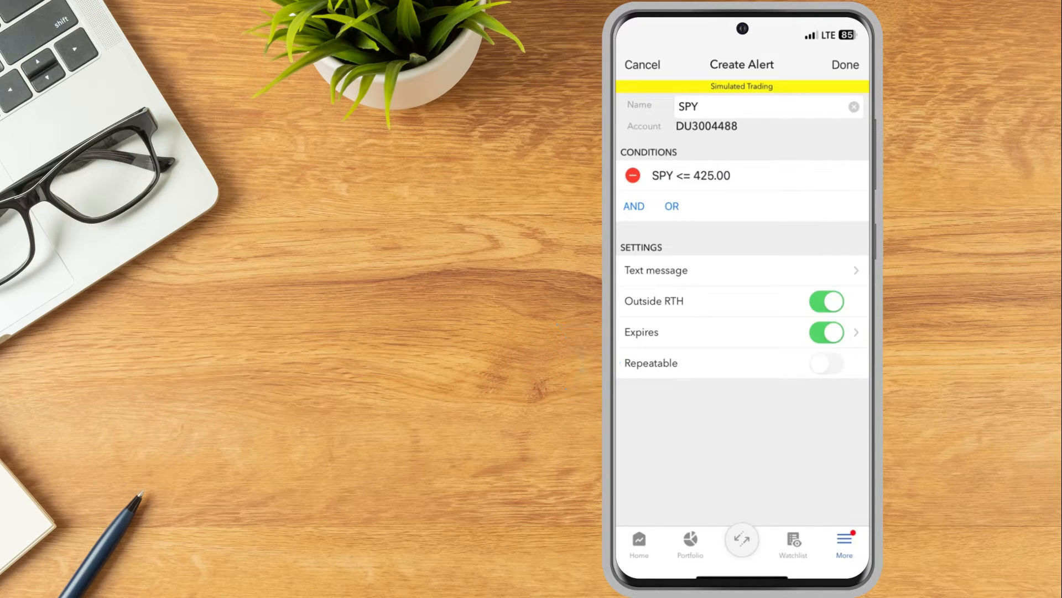
{"action": "left_click", "coordinate": [845, 64]}
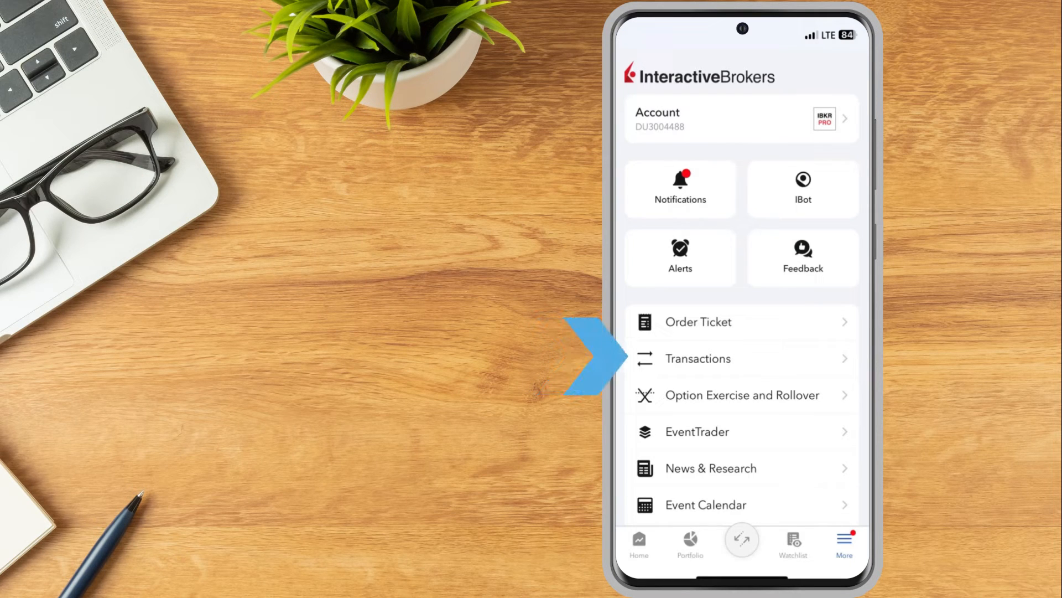
Open Transactions and switch from pending orders to today's executed trades.
{"action": "left_click", "coordinate": [698, 359]}
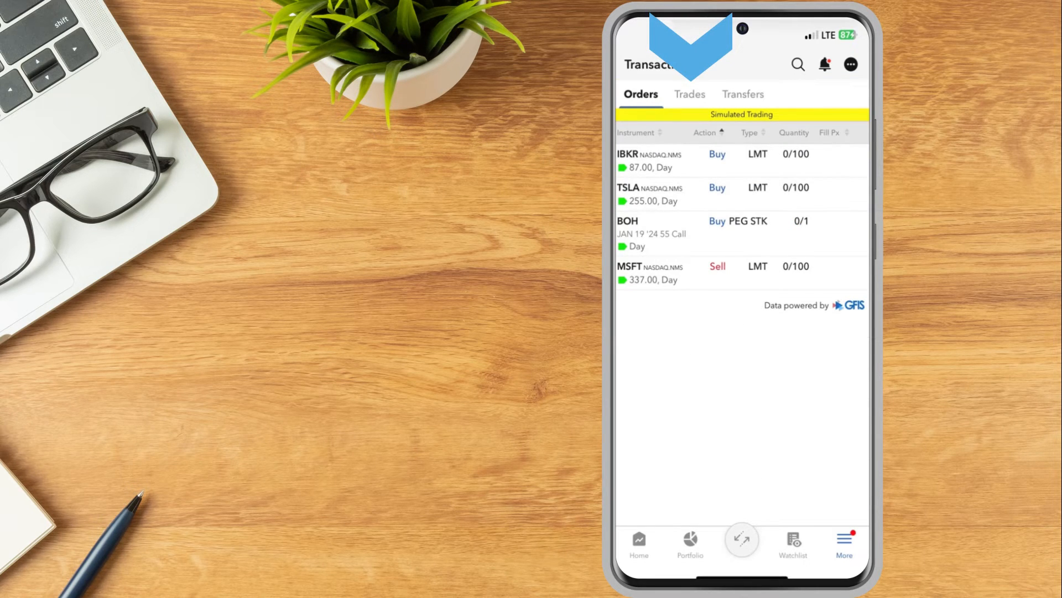
{"action": "left_click", "coordinate": [690, 94]}
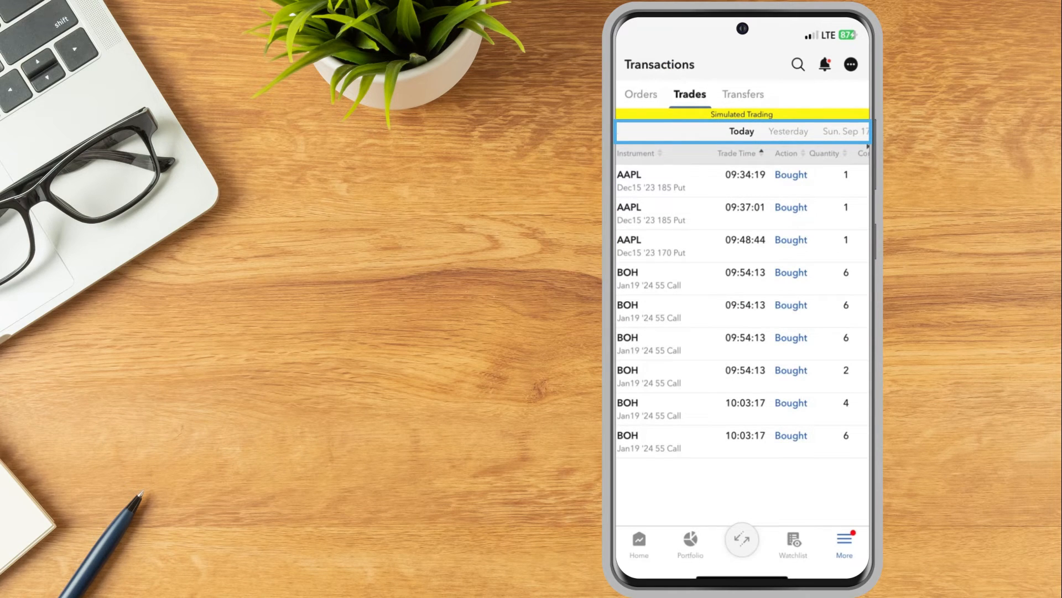
Show the Transfers list with the account's past USD withdrawals.
{"action": "scroll", "scroll_direction": "left", "scroll_amount": 3}
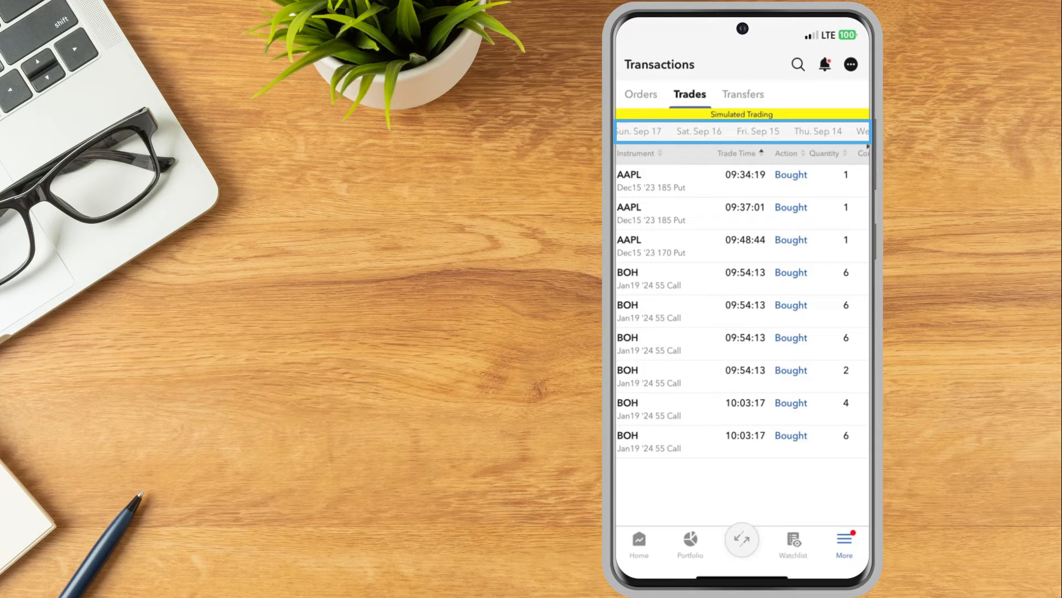
{"action": "left_click", "coordinate": [758, 131]}
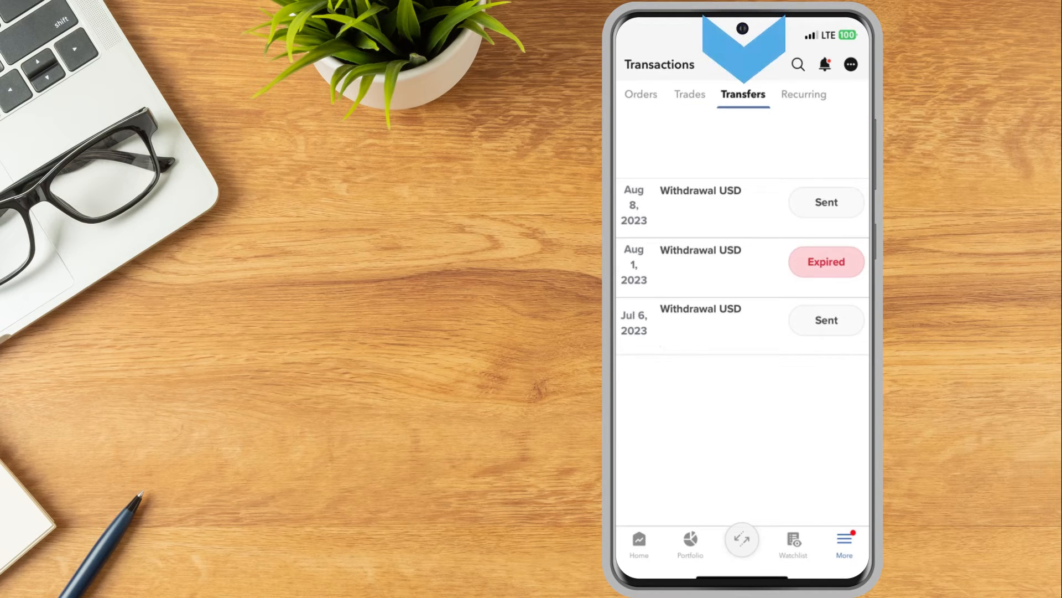
Return from Transactions to the More tools menu.
{"action": "left_click", "coordinate": [843, 539]}
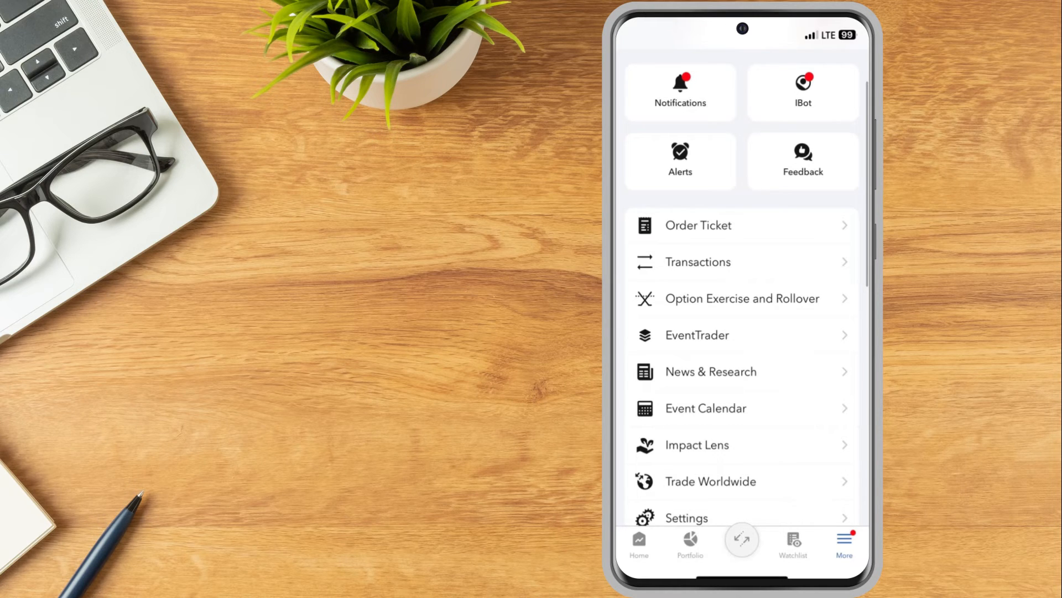
Expand Transfer & Pay and open the Deposit Check form.
{"action": "scroll", "scroll_direction": "down", "scroll_amount": 3}
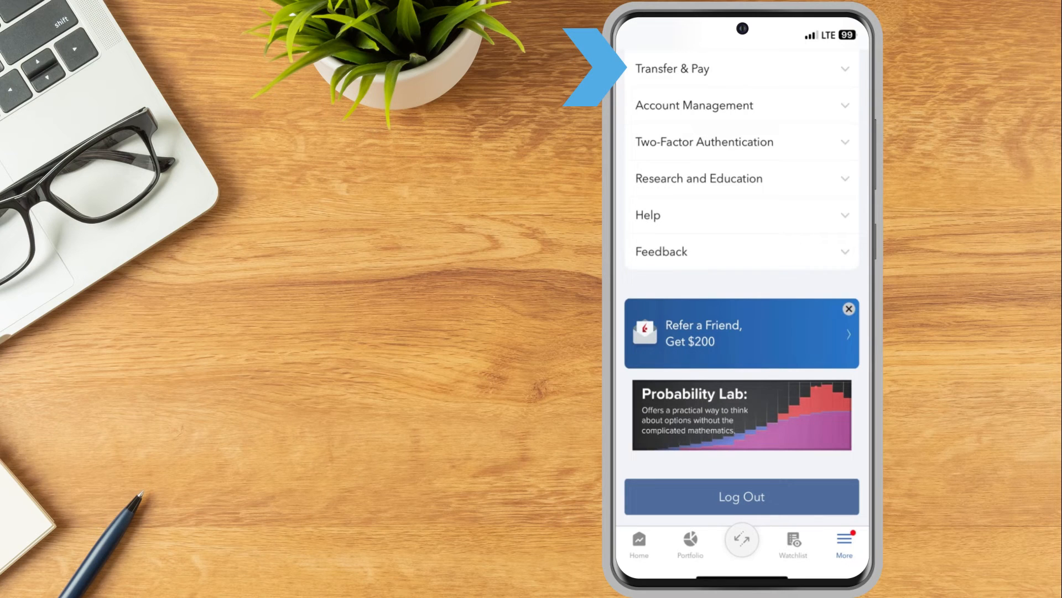
{"action": "left_click", "coordinate": [673, 68]}
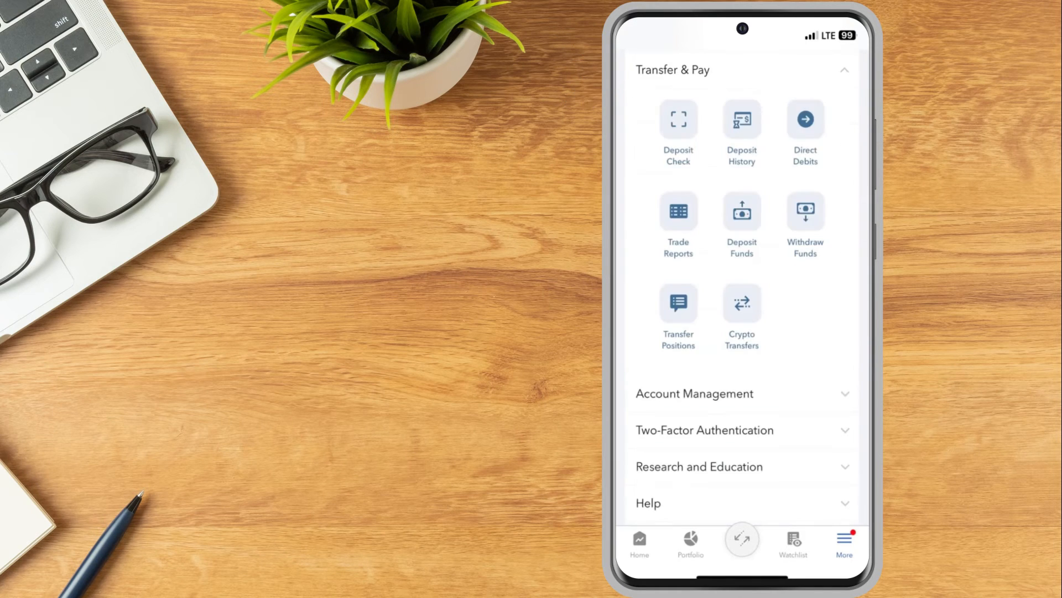
{"action": "left_click", "coordinate": [679, 119]}
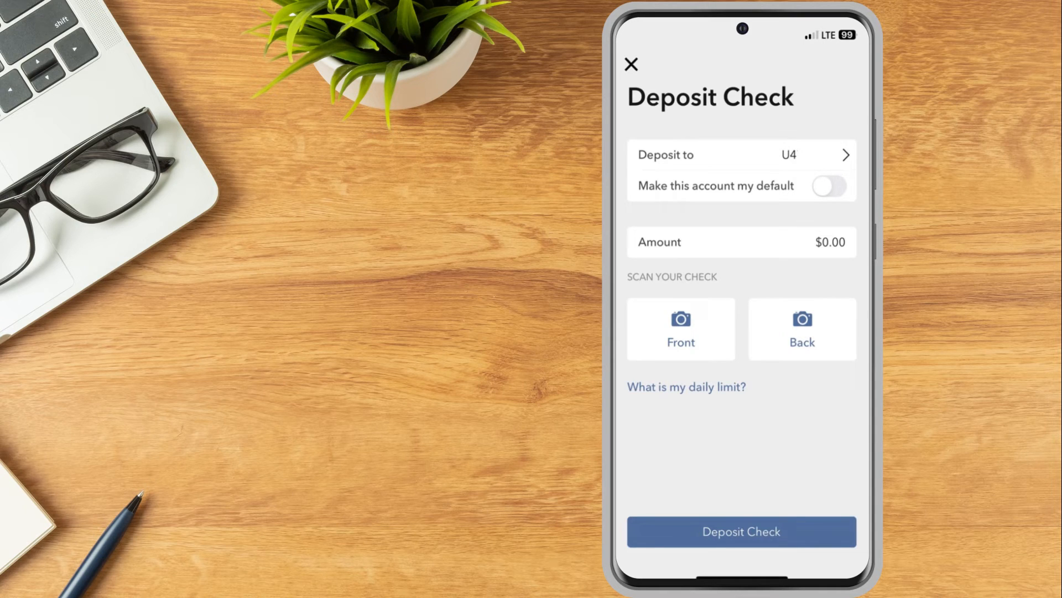
Review the Deposit Check fields and close the form without entering an amount.
{"action": "left_click", "coordinate": [741, 154]}
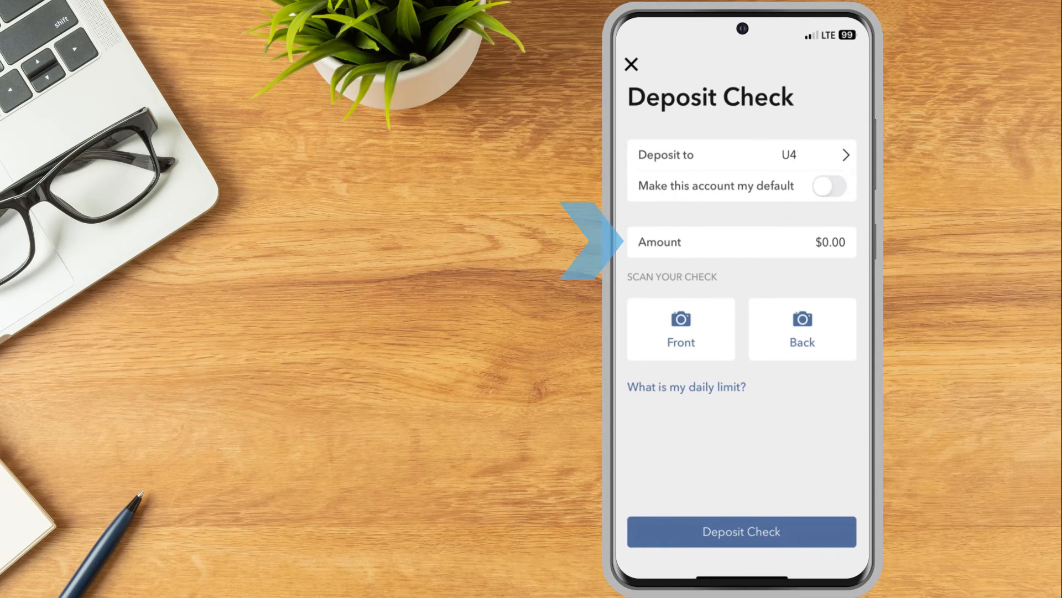
{"action": "left_click", "coordinate": [681, 329]}
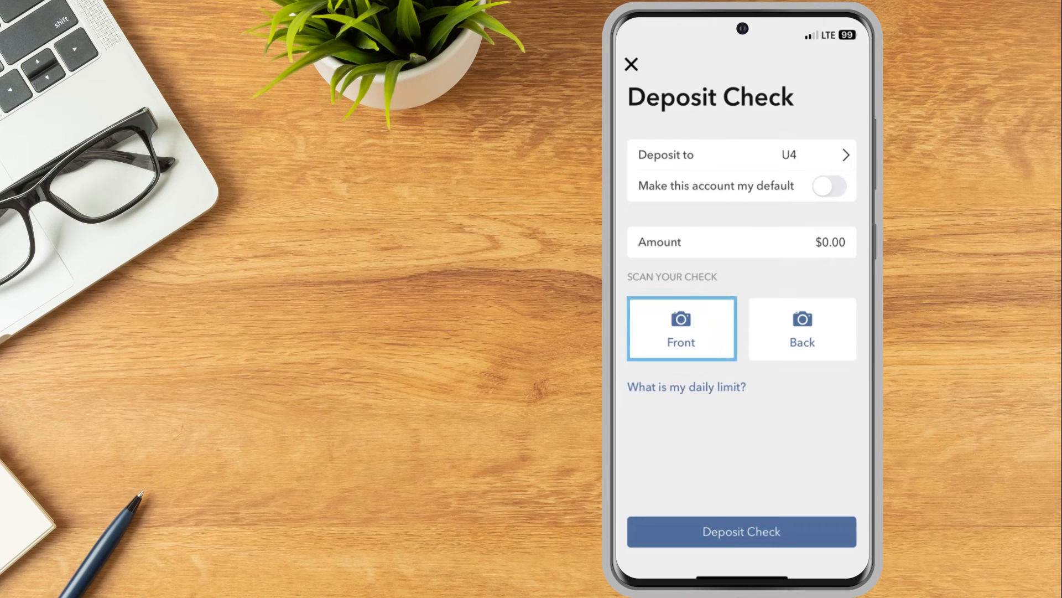
{"action": "left_click", "coordinate": [802, 328]}
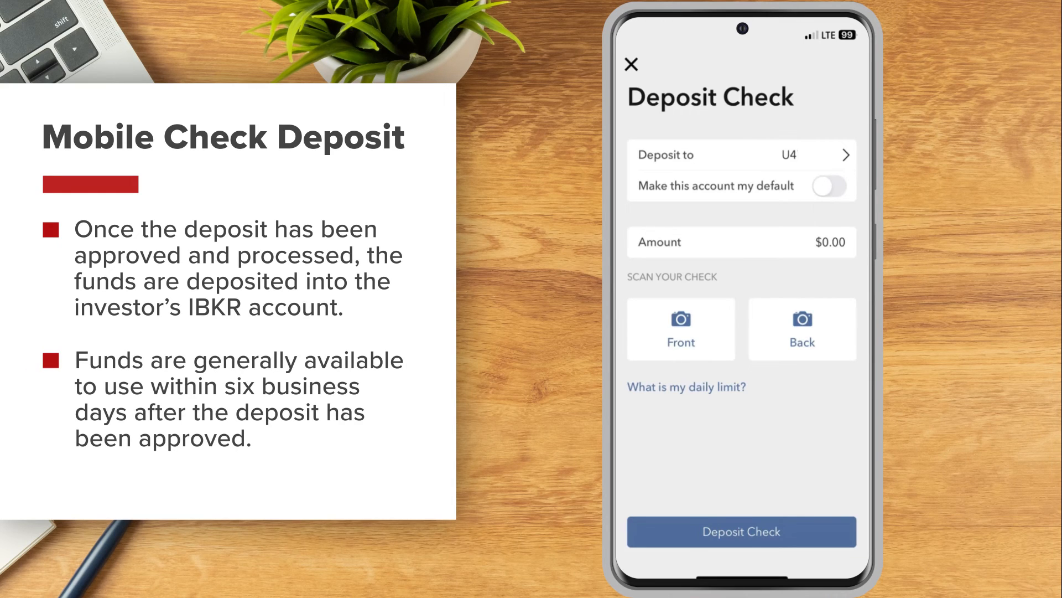
{"action": "left_click", "coordinate": [632, 64]}
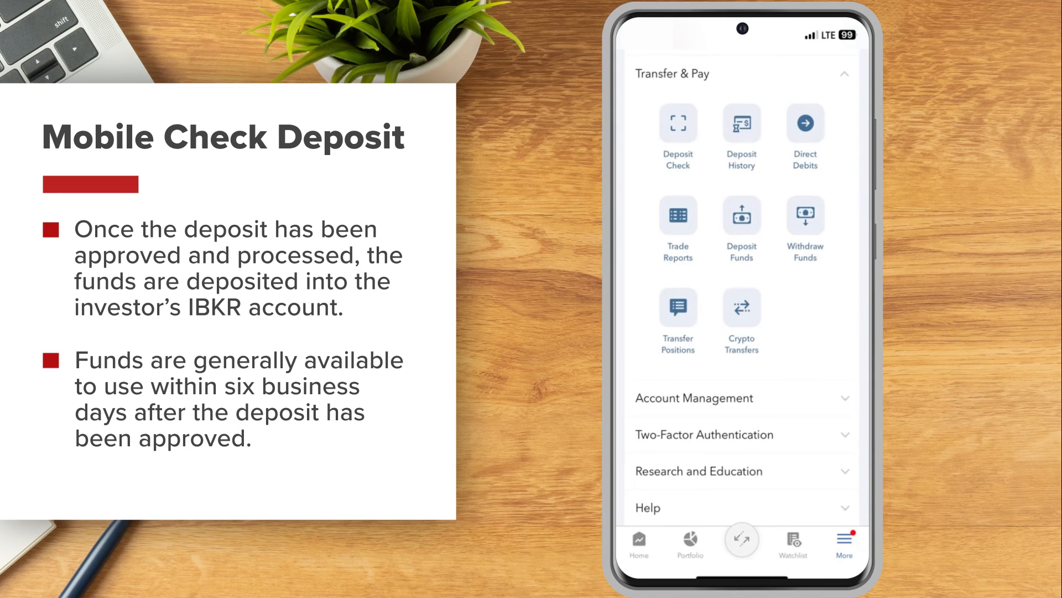